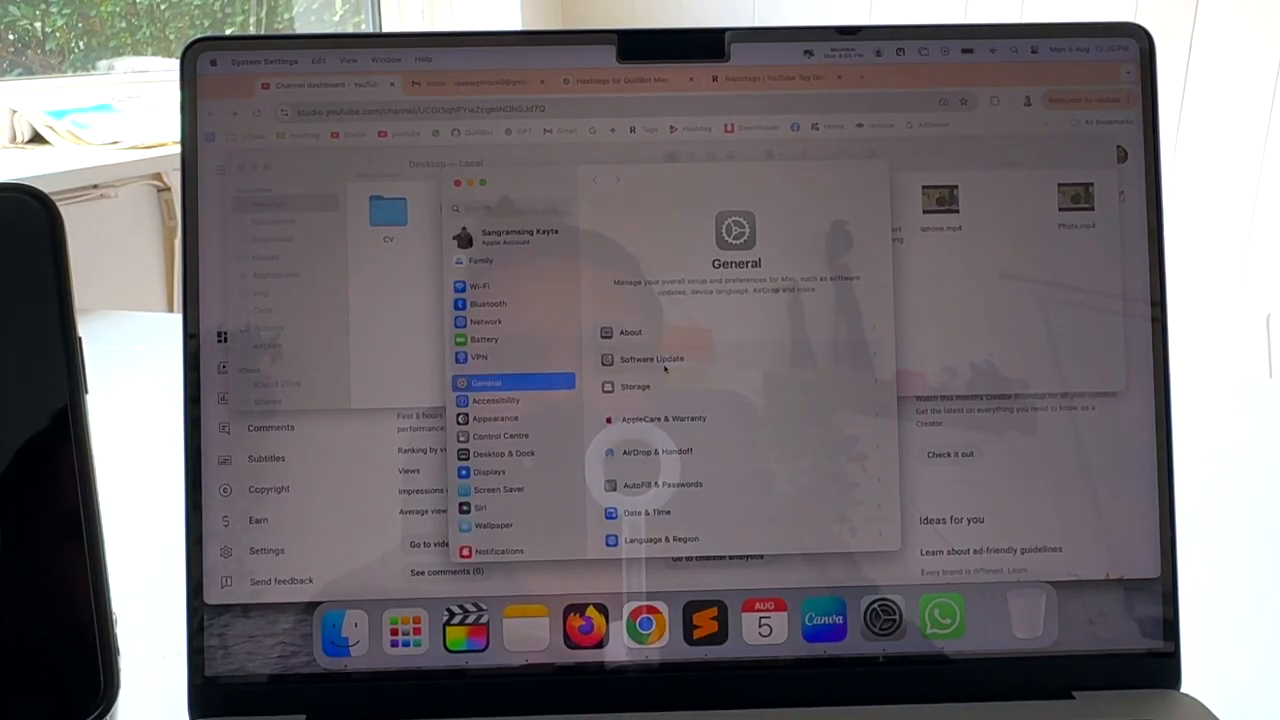
- Show the Software Update pane reporting macOS Sequoia Beta 15.0 up to date
{"action": "left_click", "coordinate": [650, 360]}
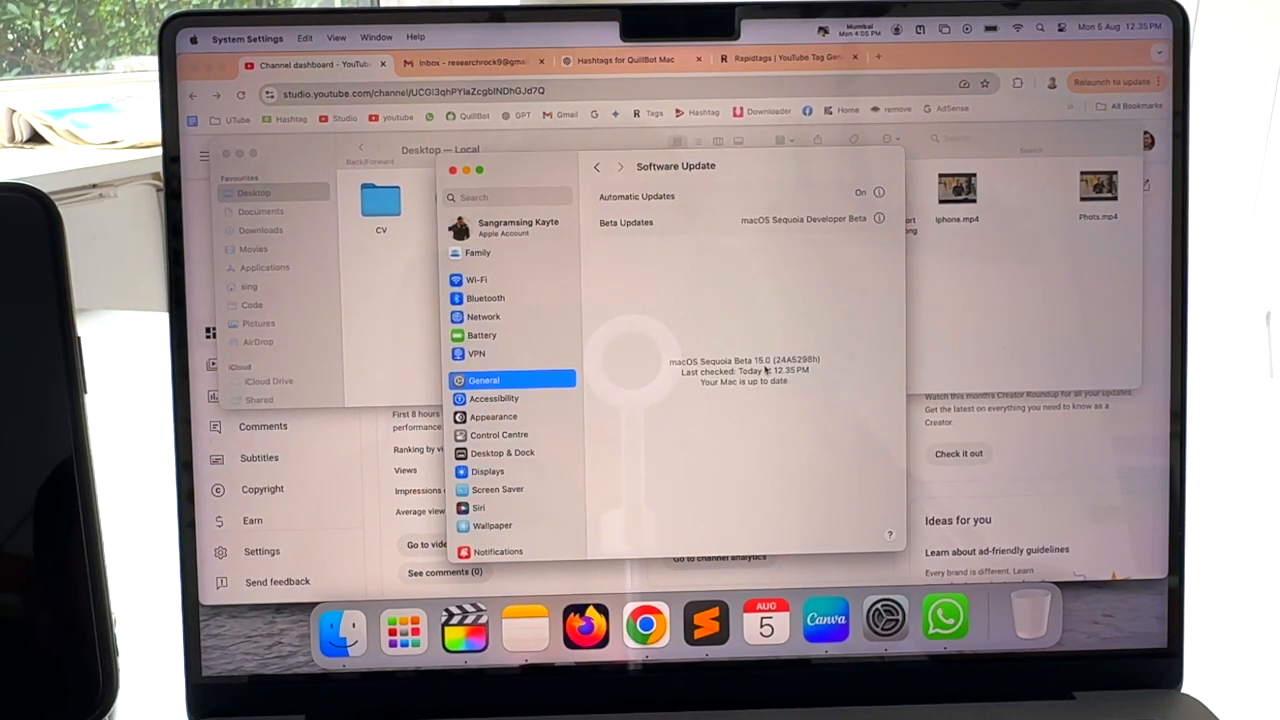
{"action": "mouse_move", "coordinate": [778, 368]}
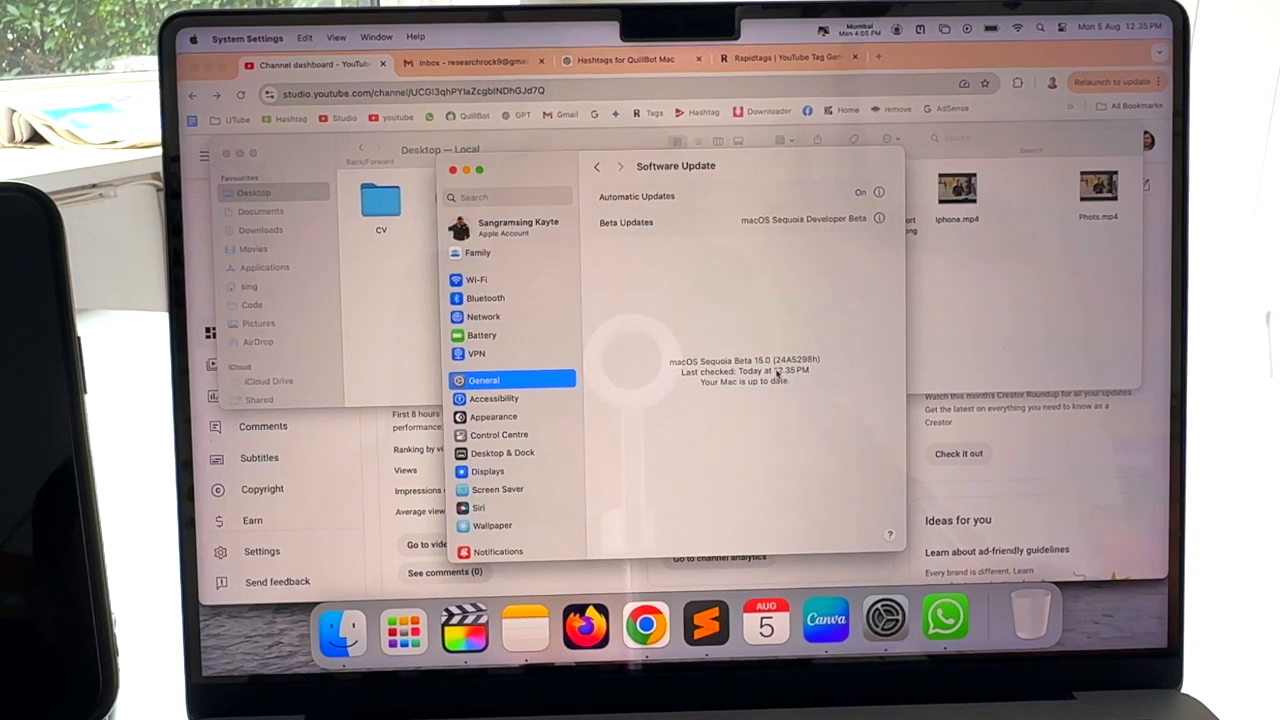
{"action": "mouse_move", "coordinate": [404, 632]}
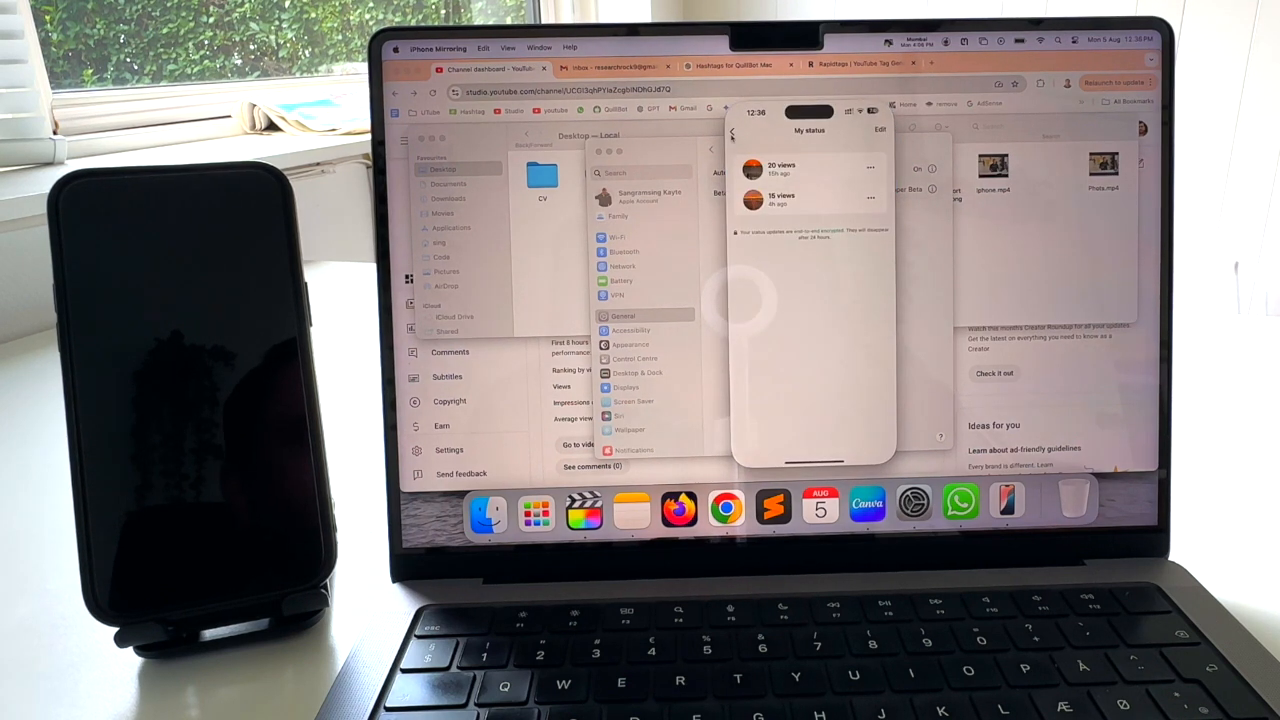
- Return from My Status to WhatsApp Updates, then bring up a new blank note
{"action": "left_click", "coordinate": [732, 132]}
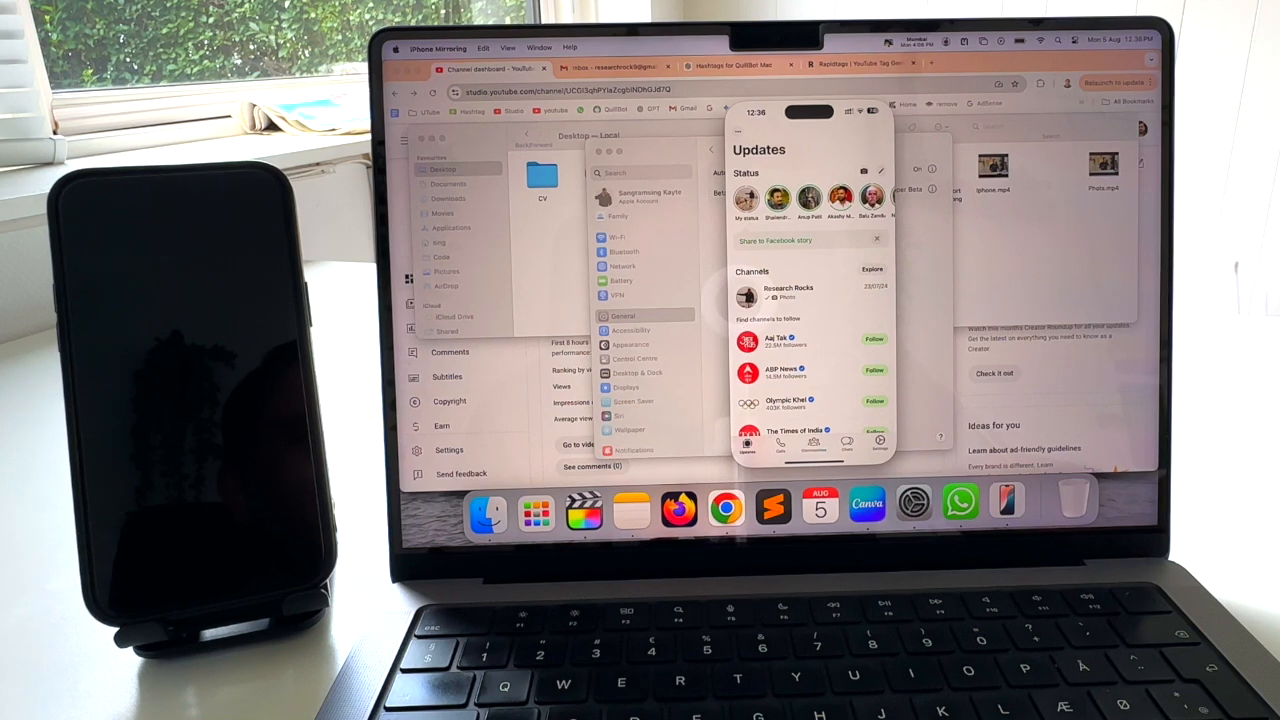
{"action": "left_click", "coordinate": [748, 200]}
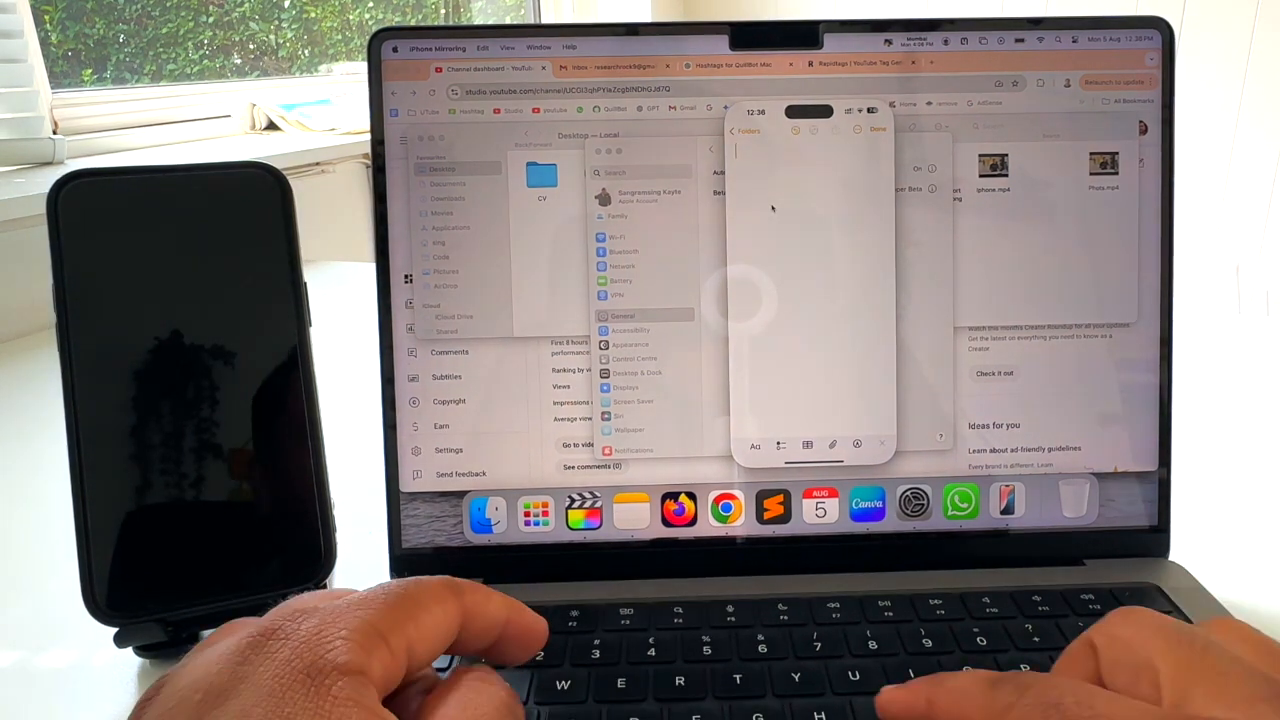
- Type 'Hello it me Research Rocks' then 'Hello' on a second line via the Mac keyboard
{"action": "type", "text": "Hello it me s"}
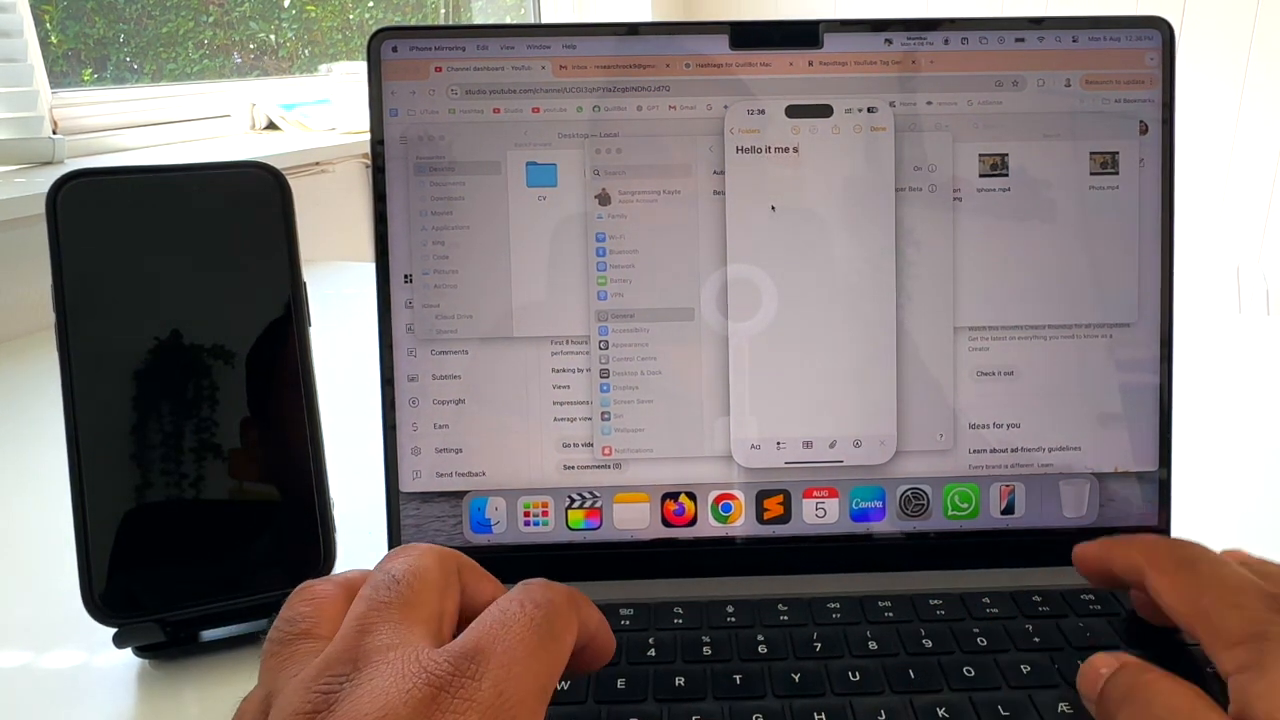
{"action": "type", "text": "Research Ro"}
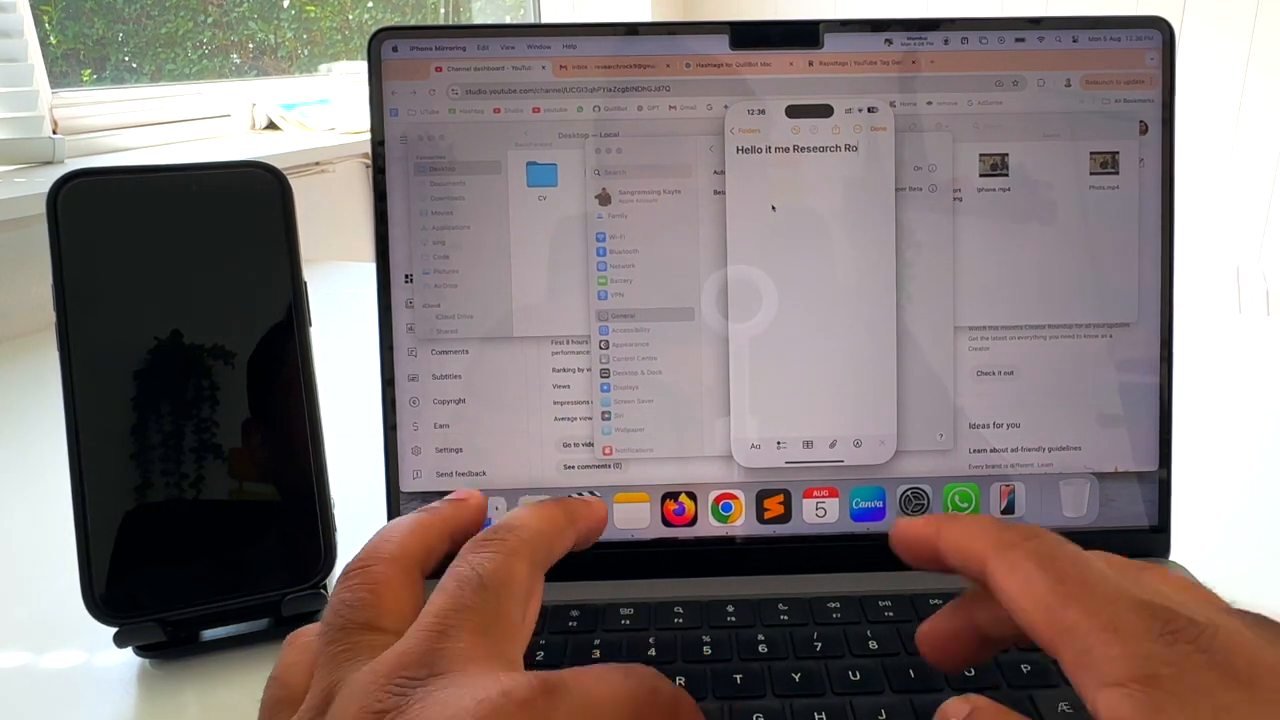
{"action": "type", "text": "cks"}
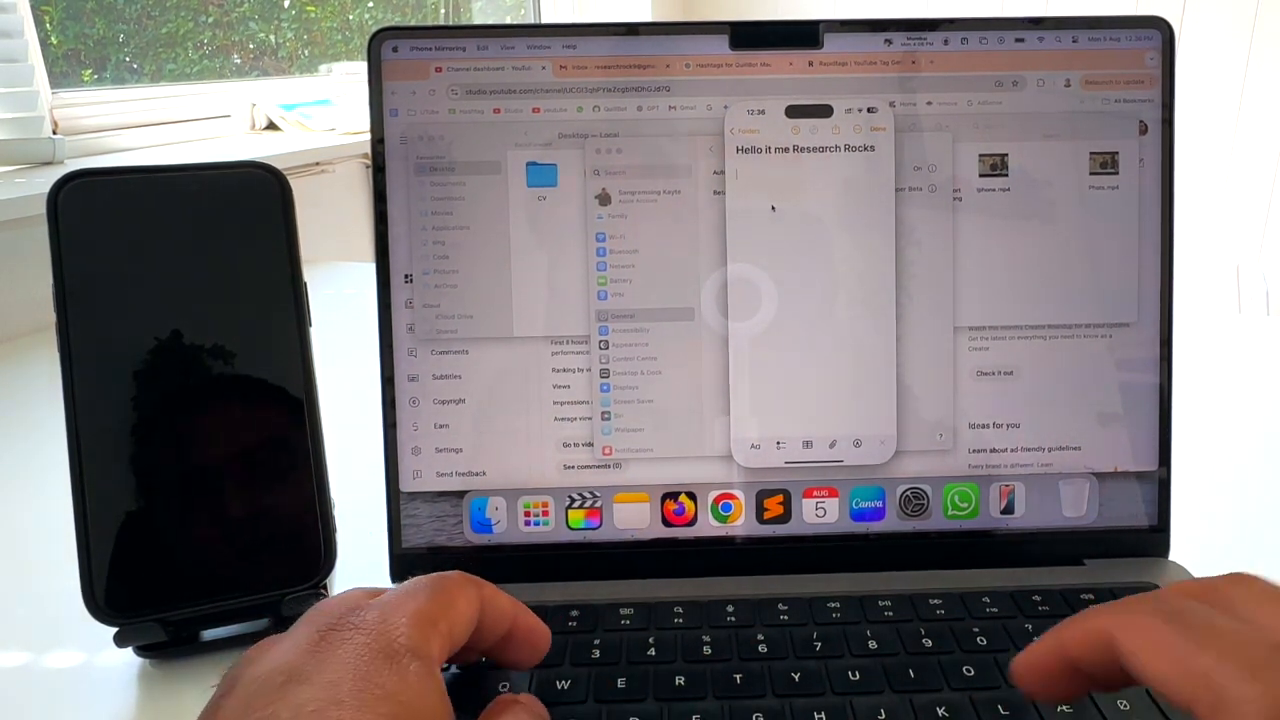
{"action": "type", "text": "Hello"}
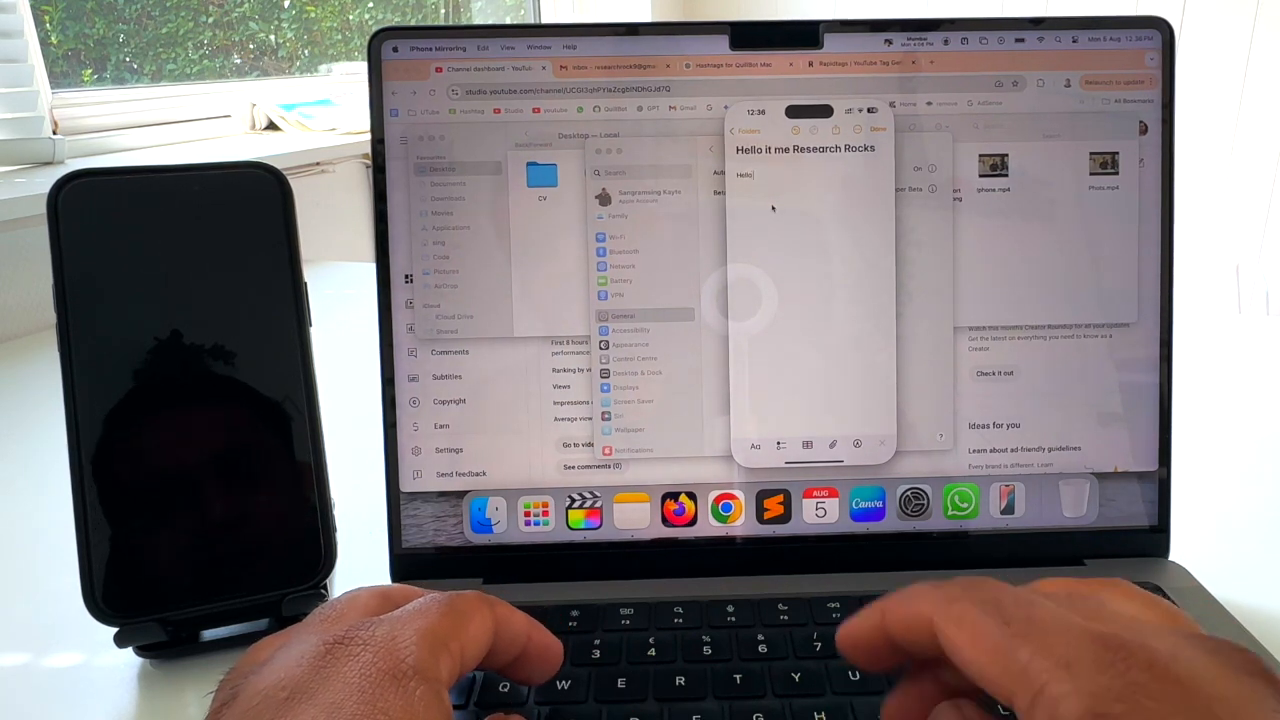